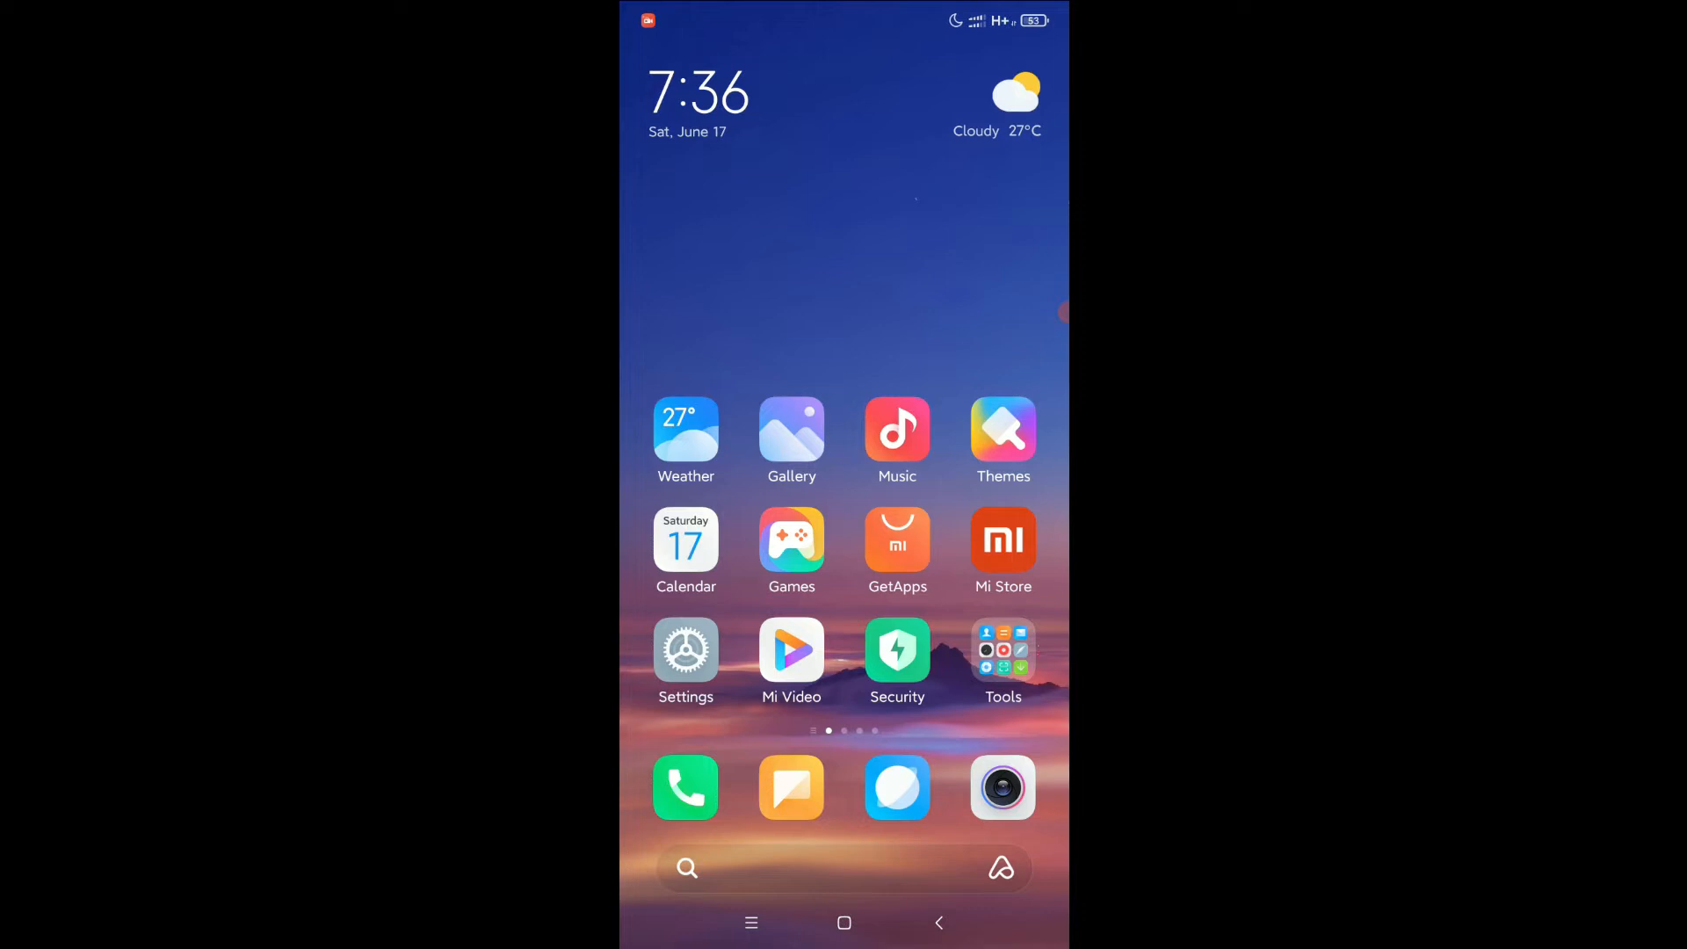
# - Go to Settings > Apps > Manage apps and scroll the 293-app list to apps starting with S
pyautogui.click(791, 787)
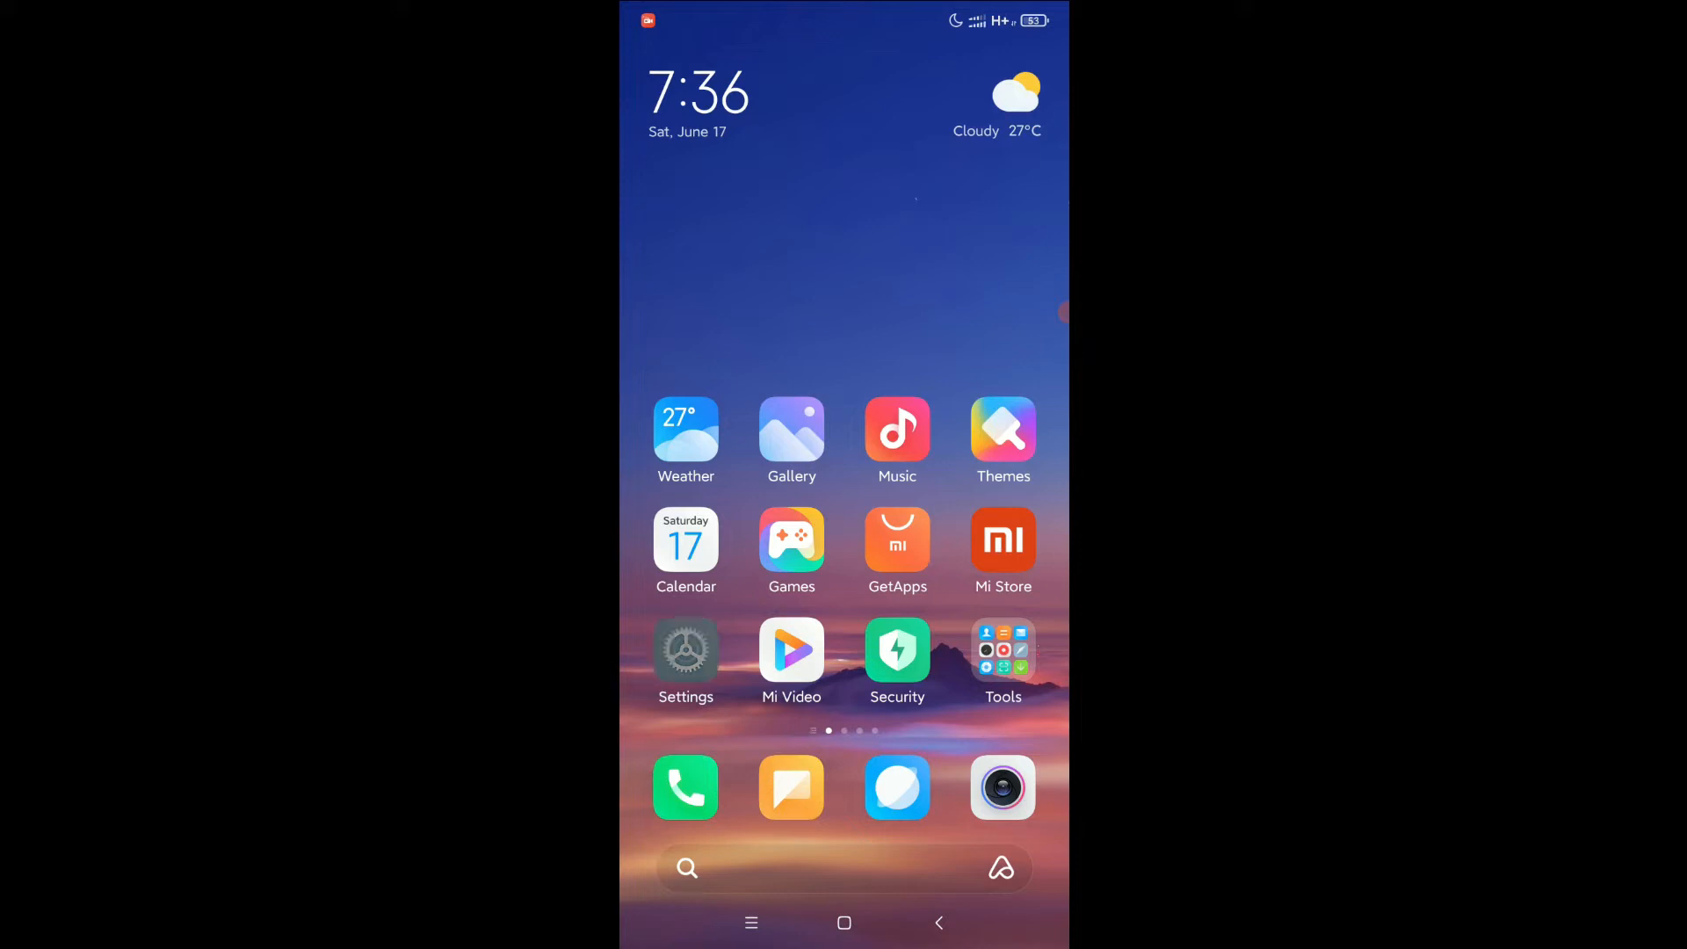
pyautogui.click(685, 648)
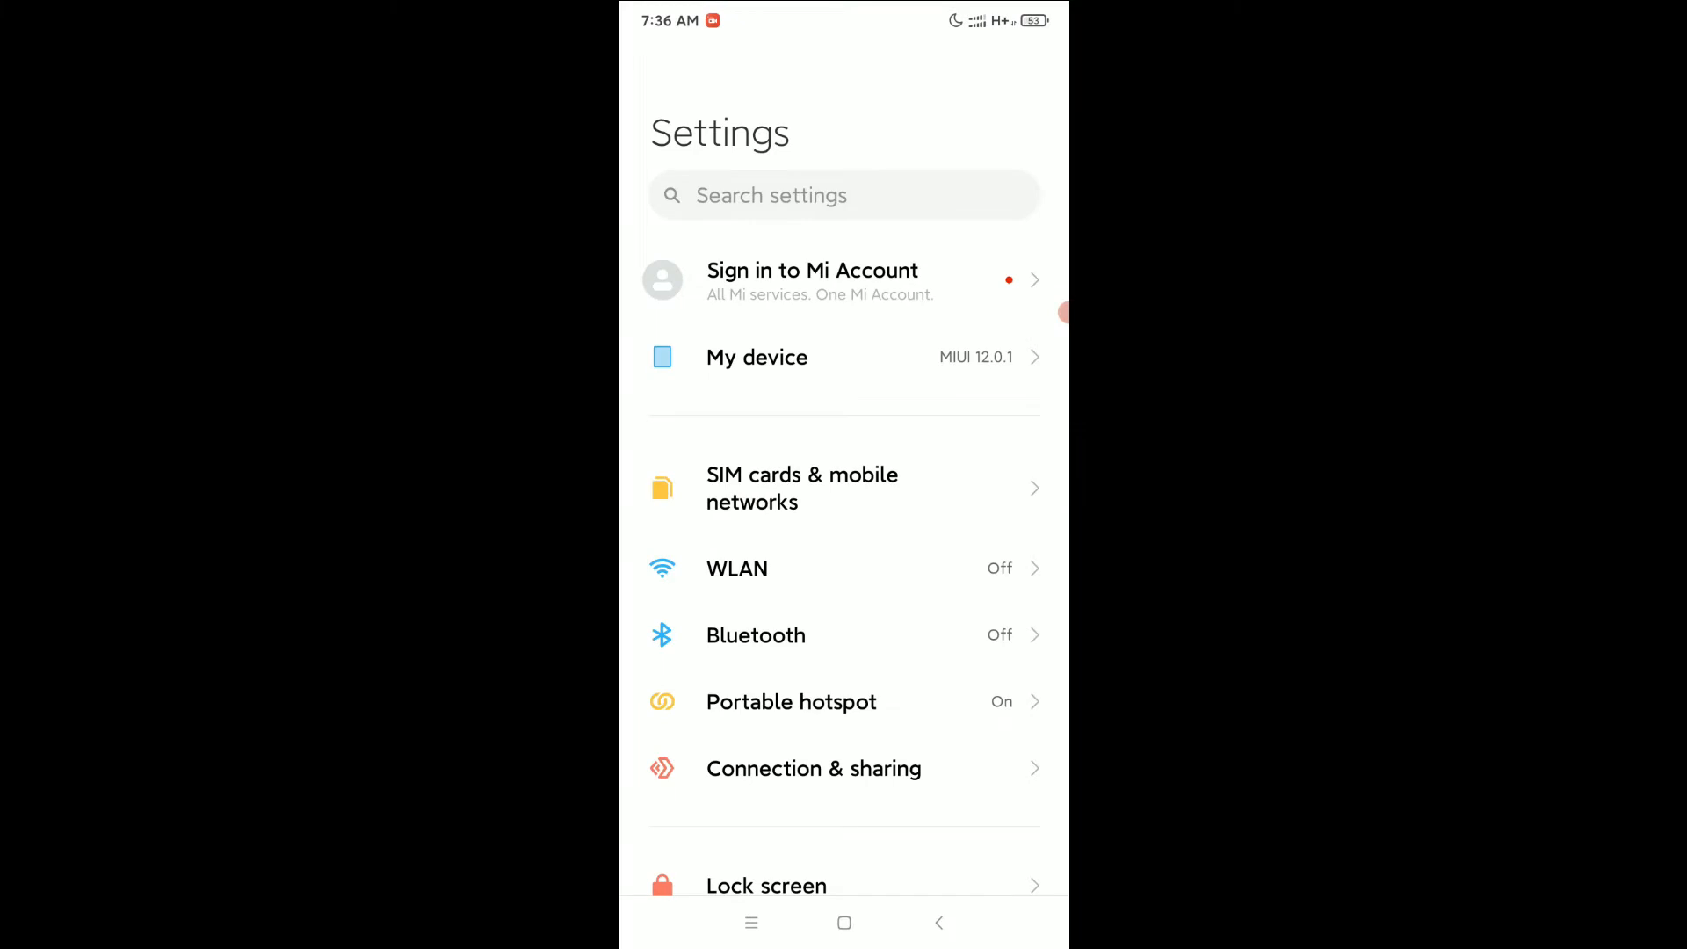
pyautogui.scroll(-3)
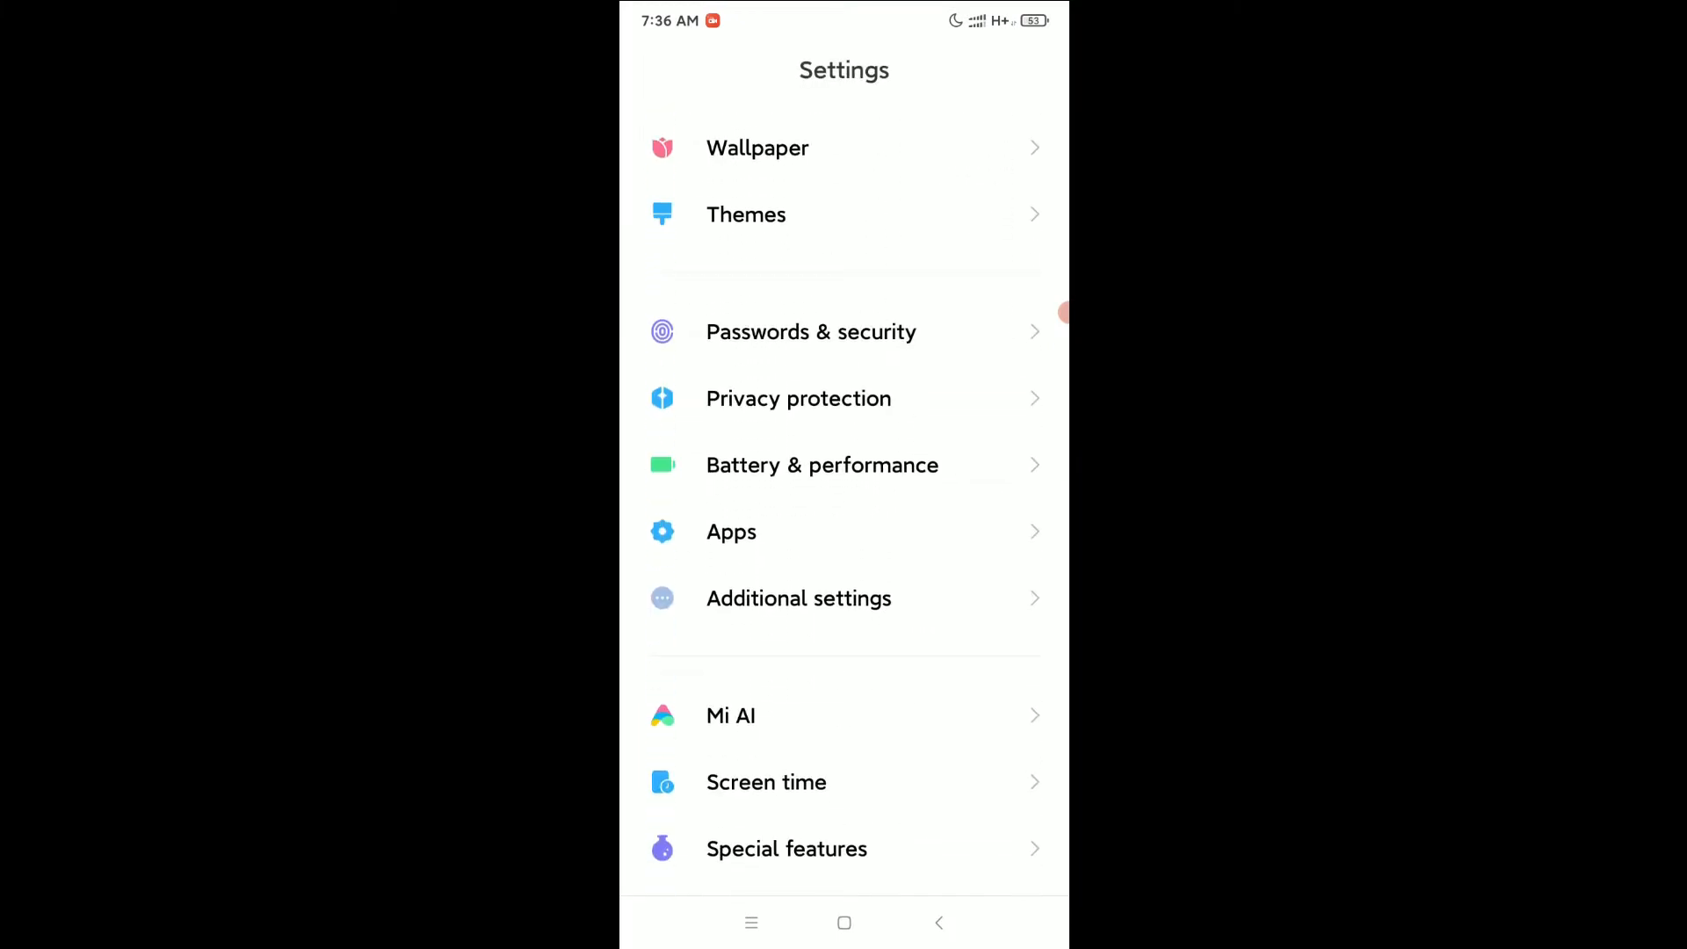
pyautogui.click(730, 532)
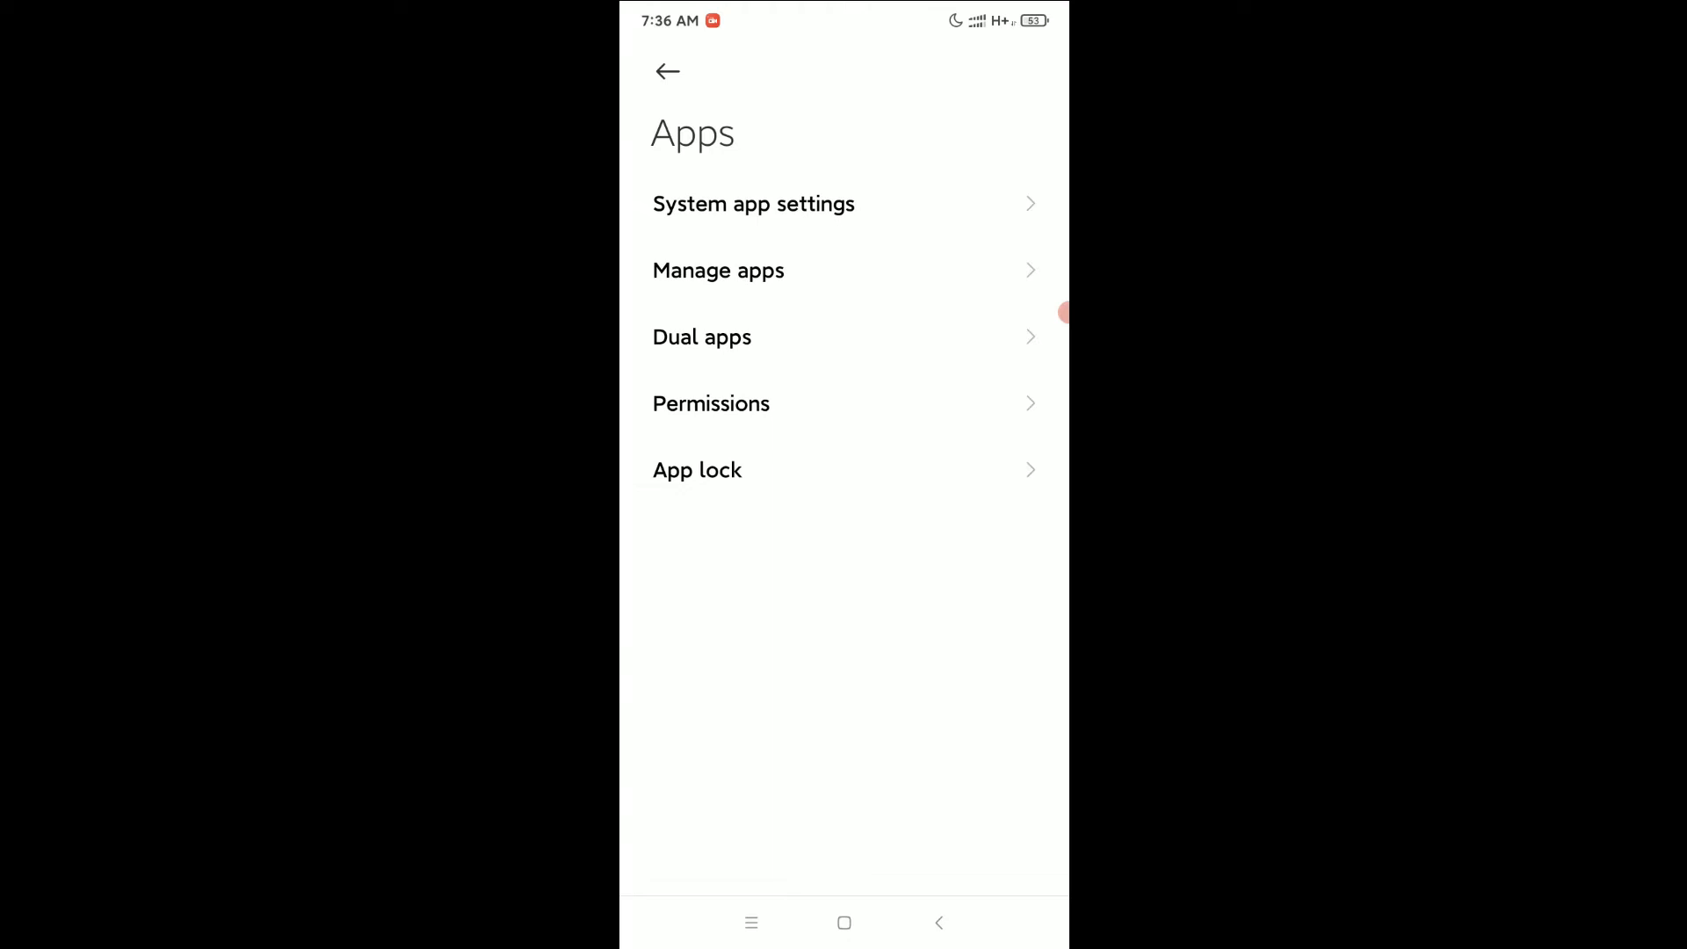
pyautogui.click(718, 270)
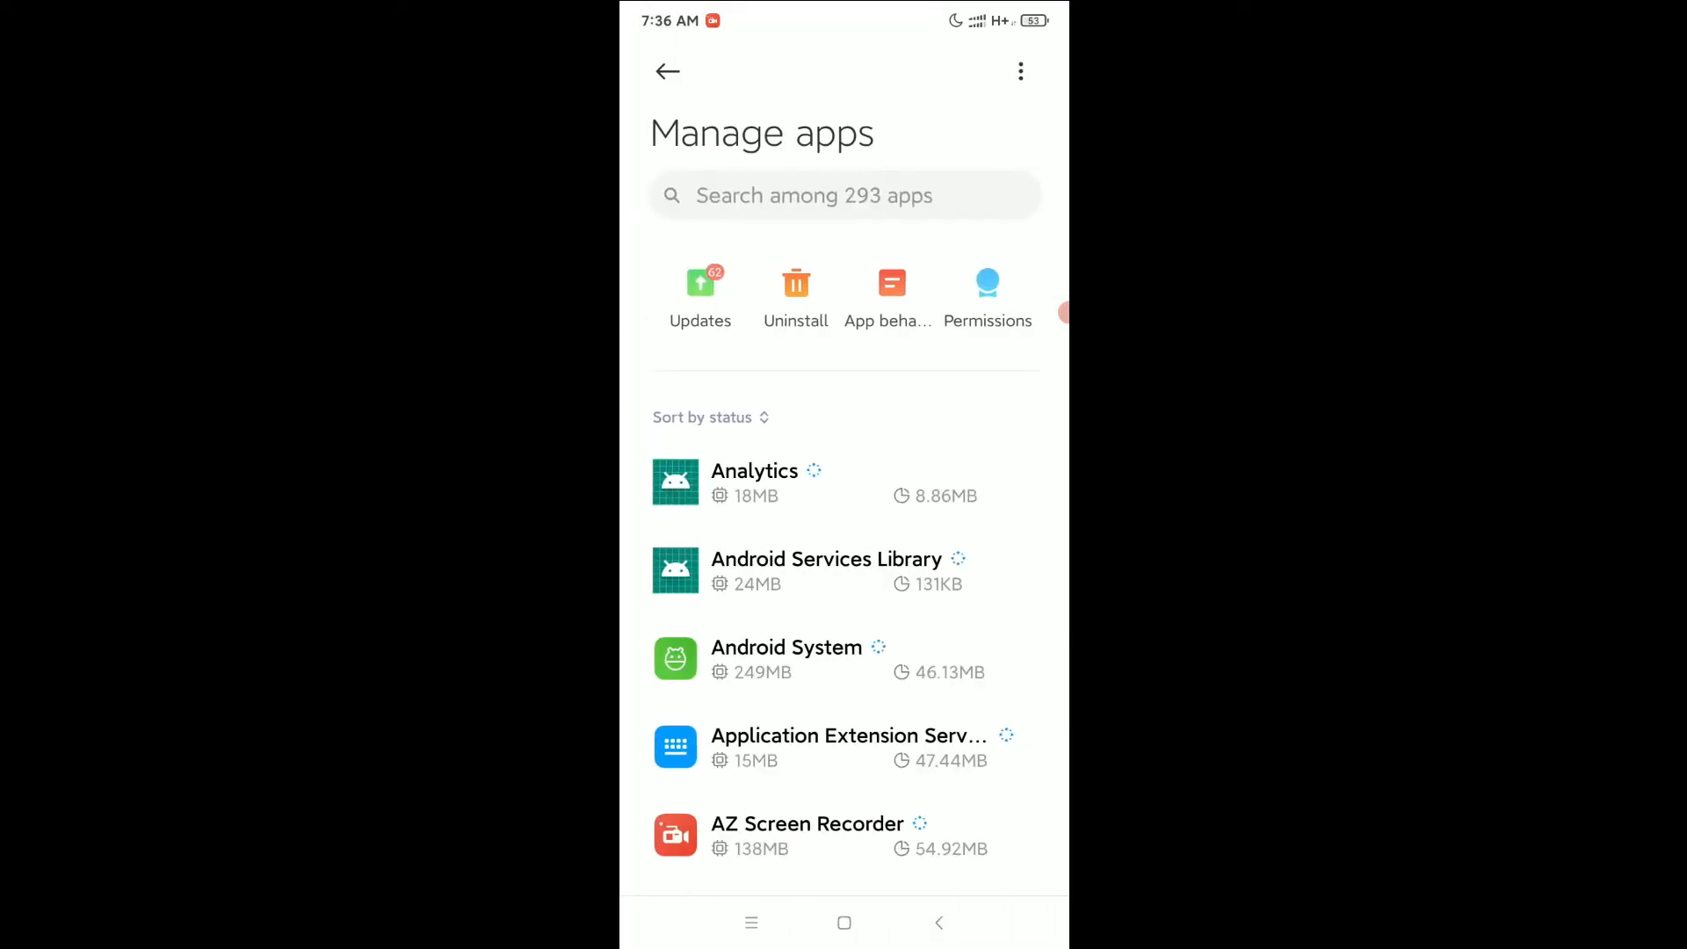
pyautogui.scroll(-3)
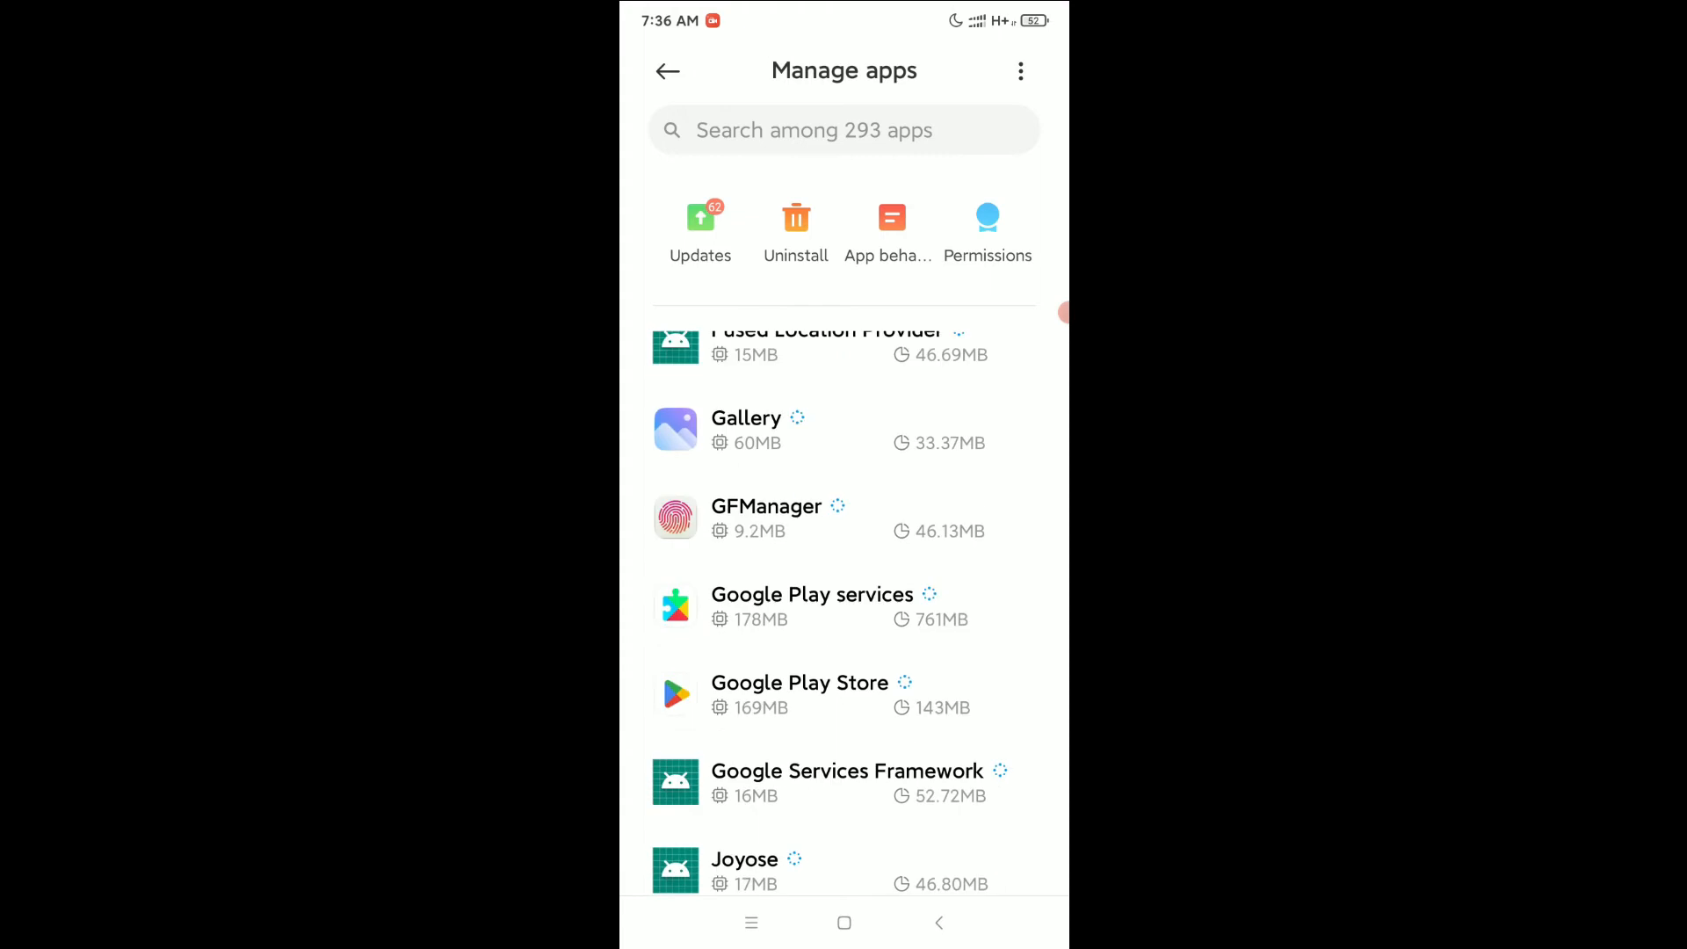
pyautogui.scroll(-3)
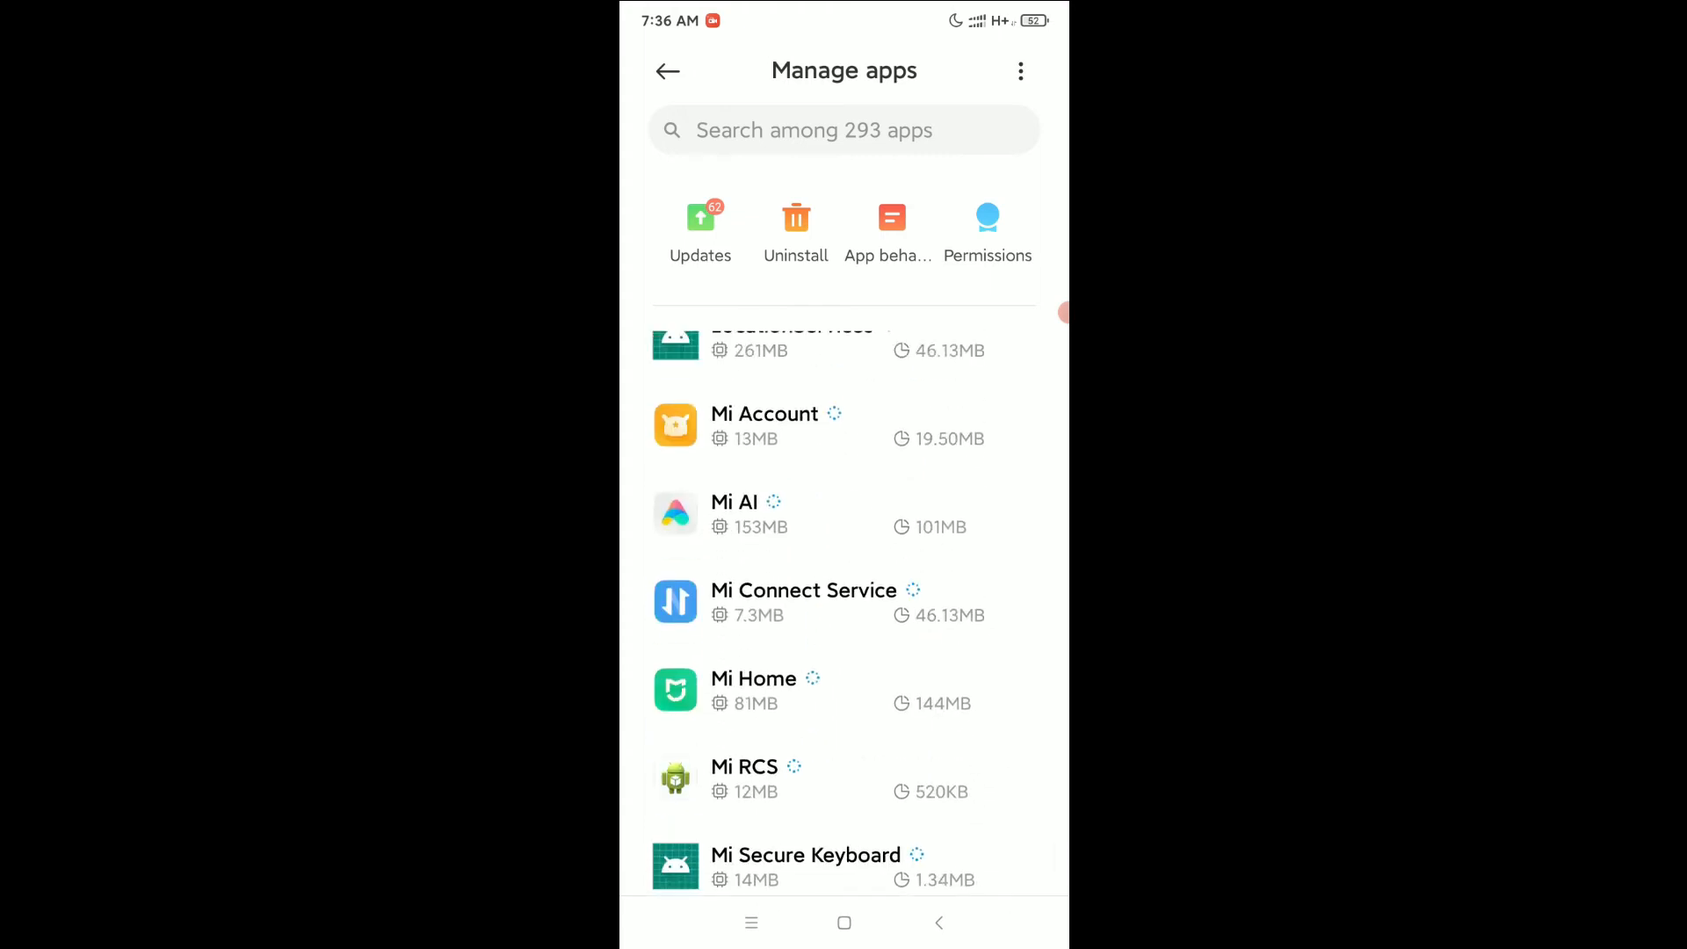
pyautogui.scroll(-3)
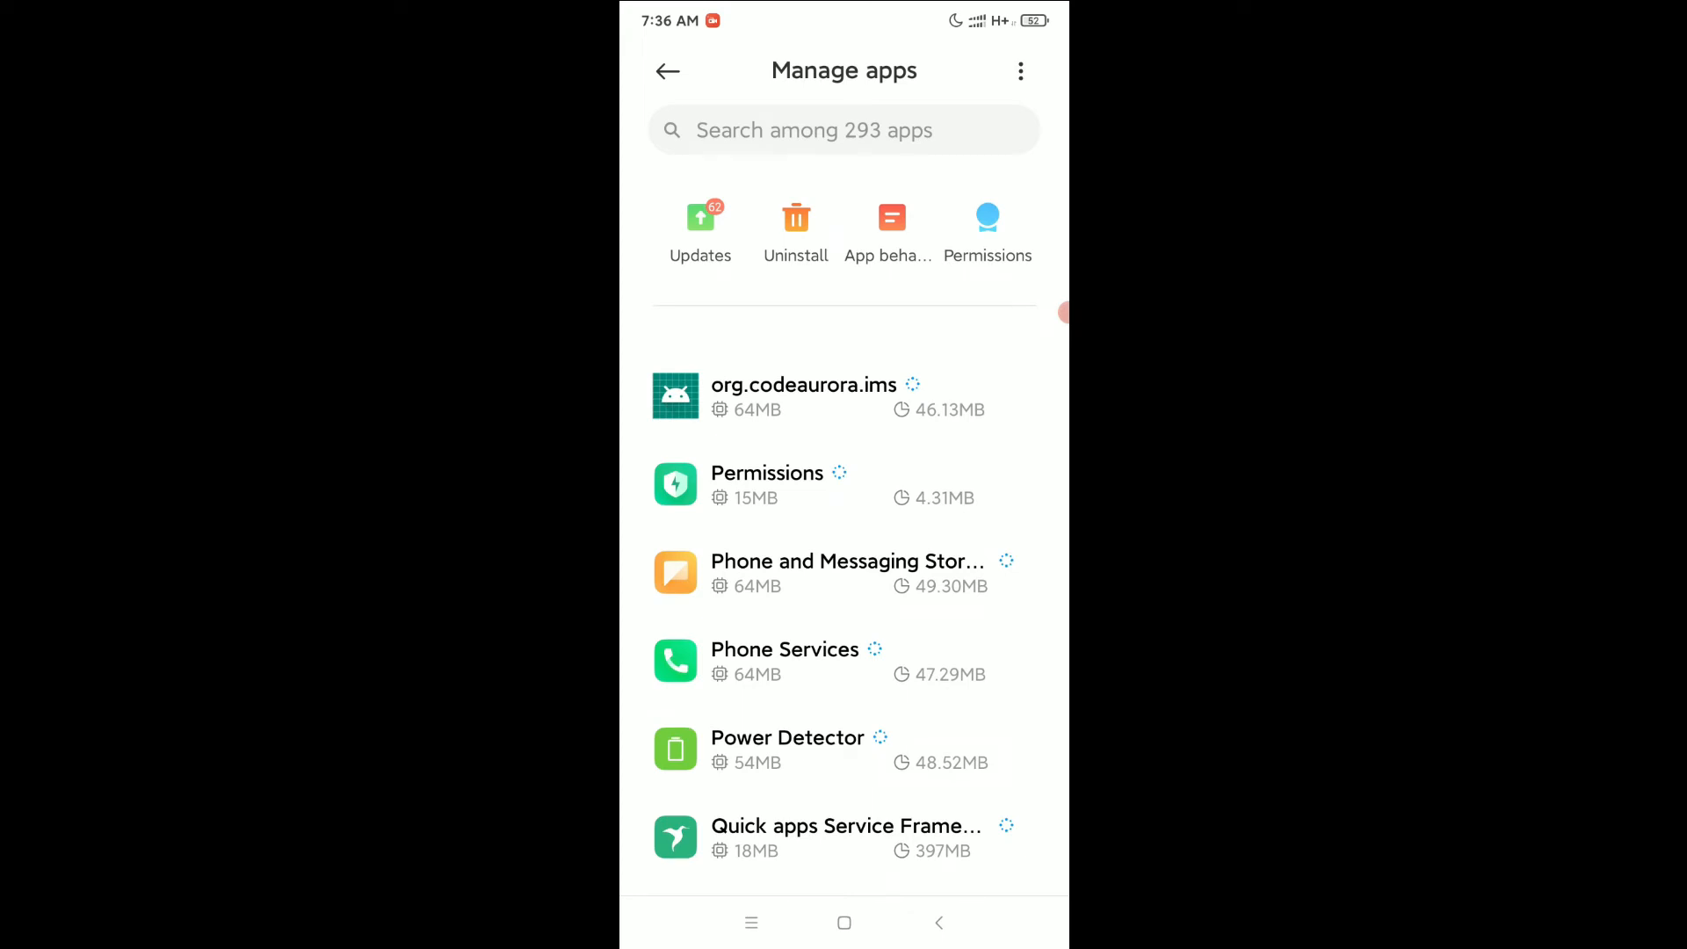
pyautogui.scroll(3)
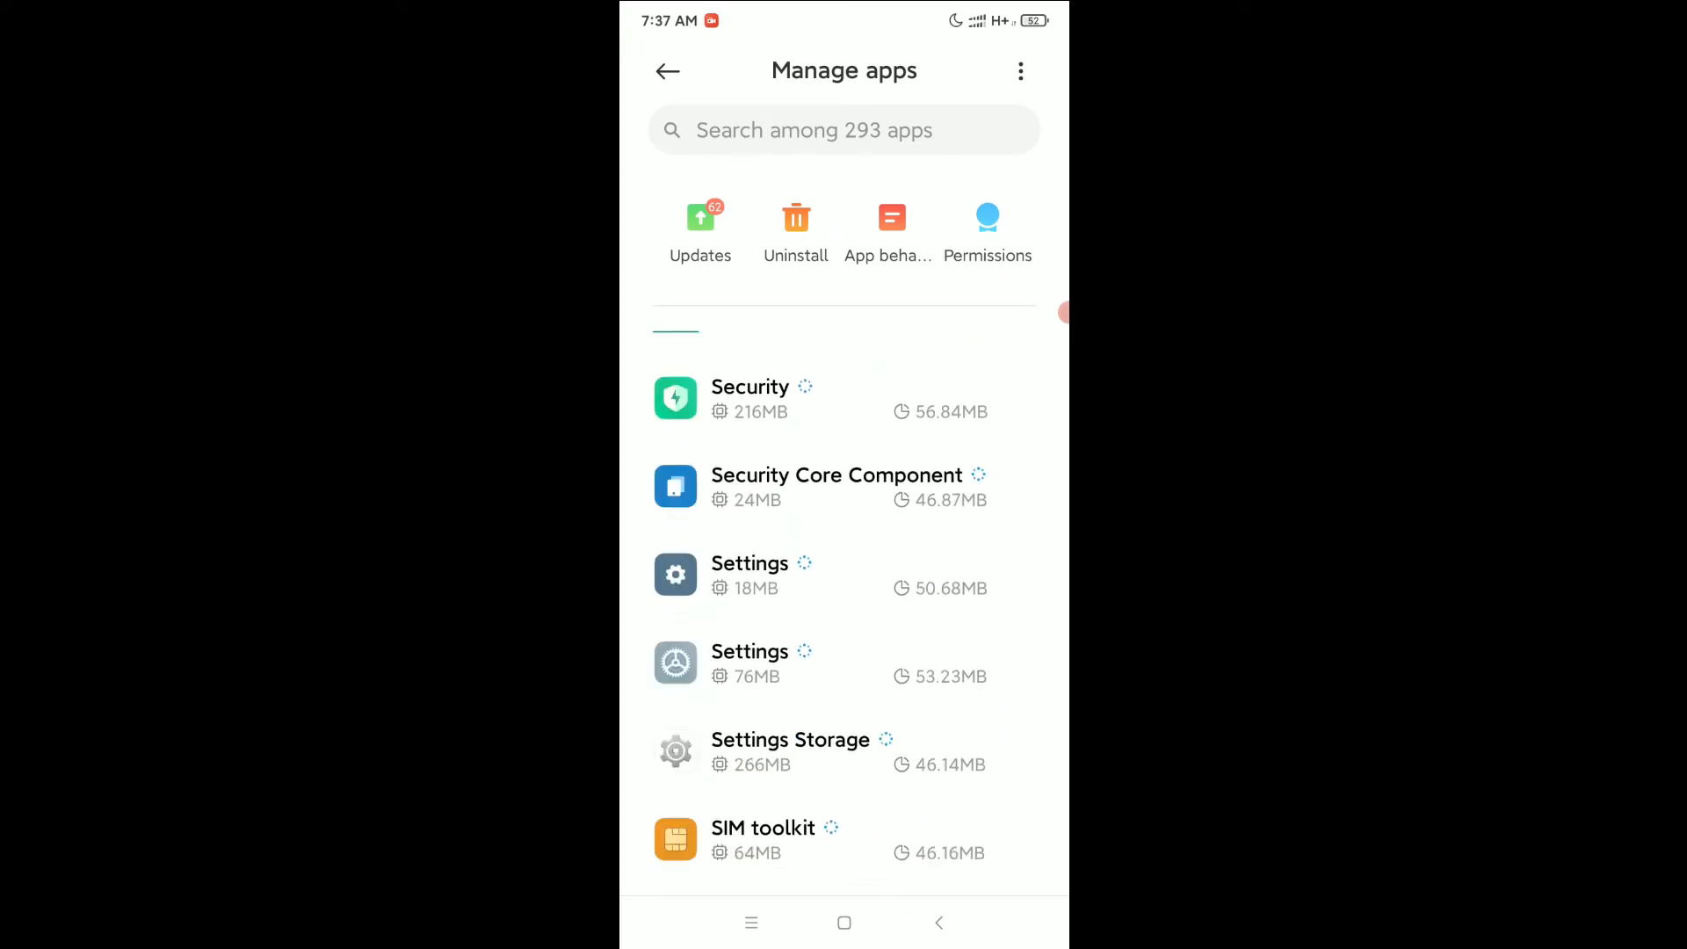
# - Search the installed apps for 'mes' and open Messaging's App info, version 11.0.5.14
pyautogui.click(815, 129)
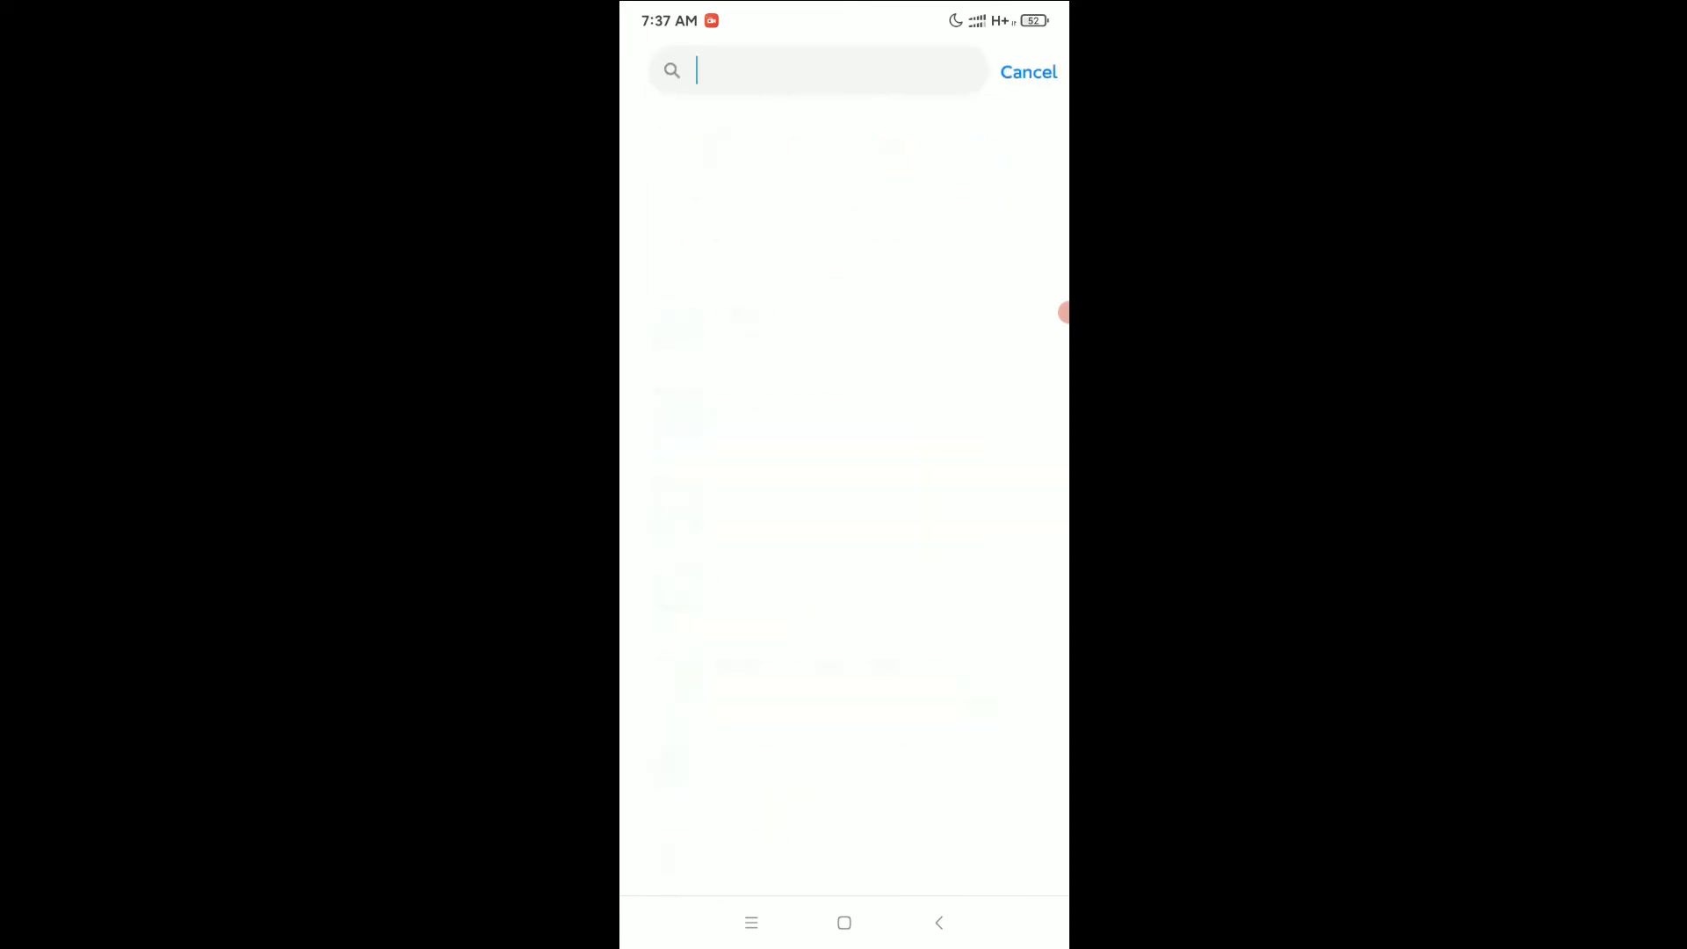
pyautogui.write('me')
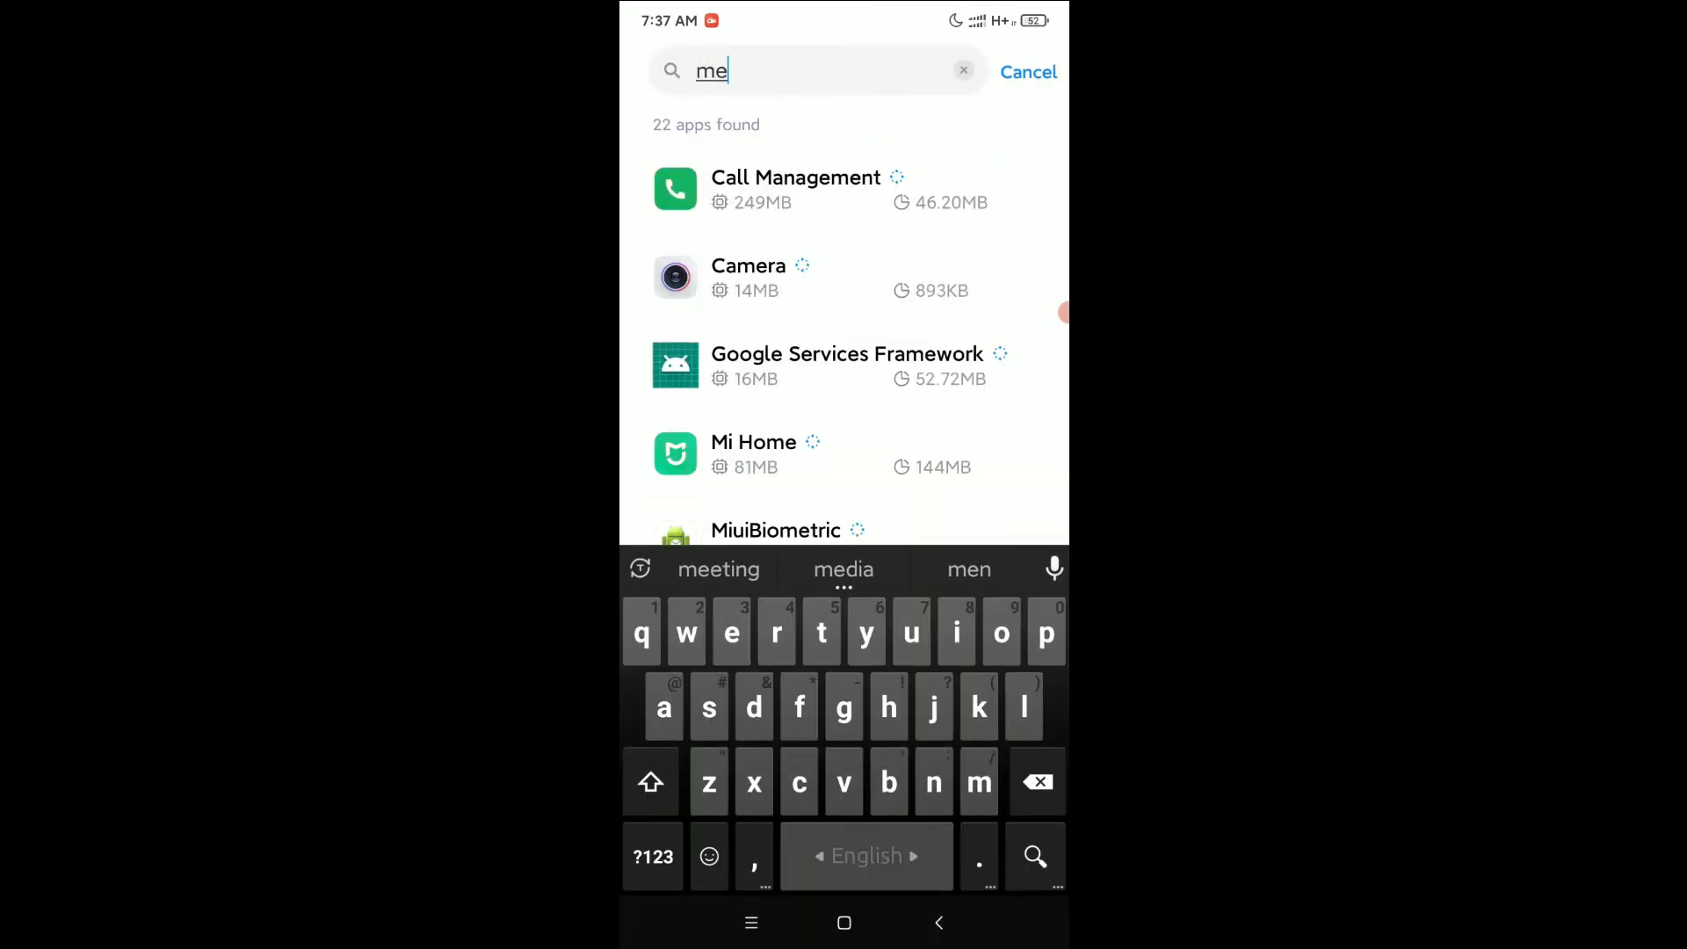
pyautogui.write('s')
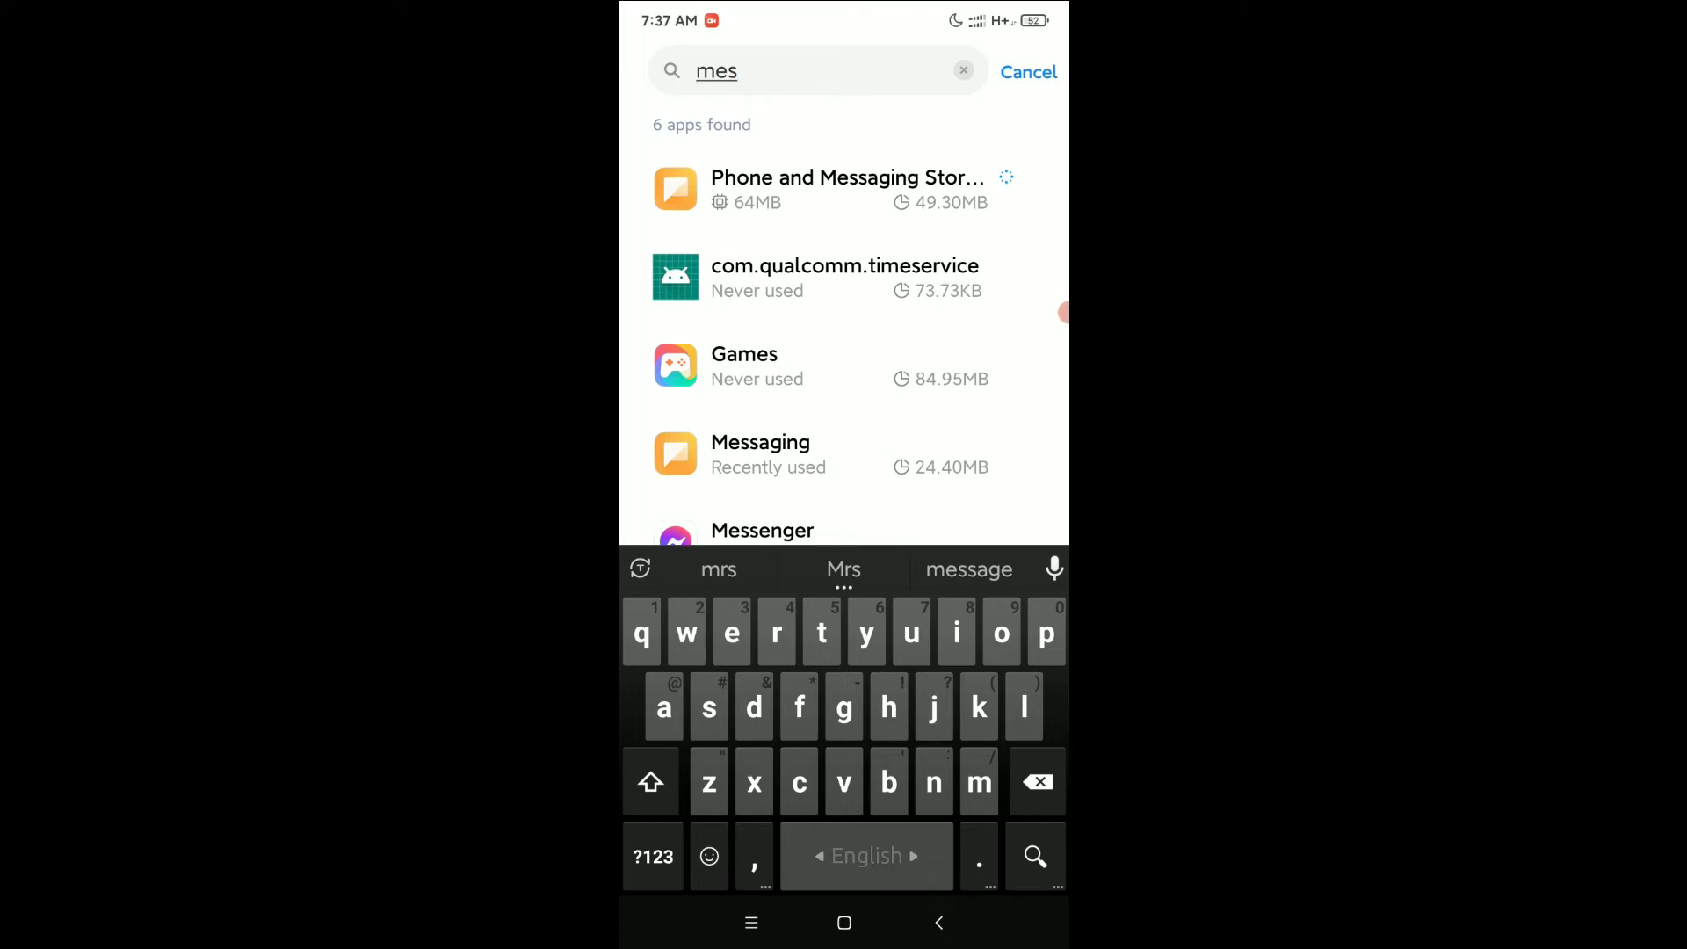
pyautogui.click(759, 453)
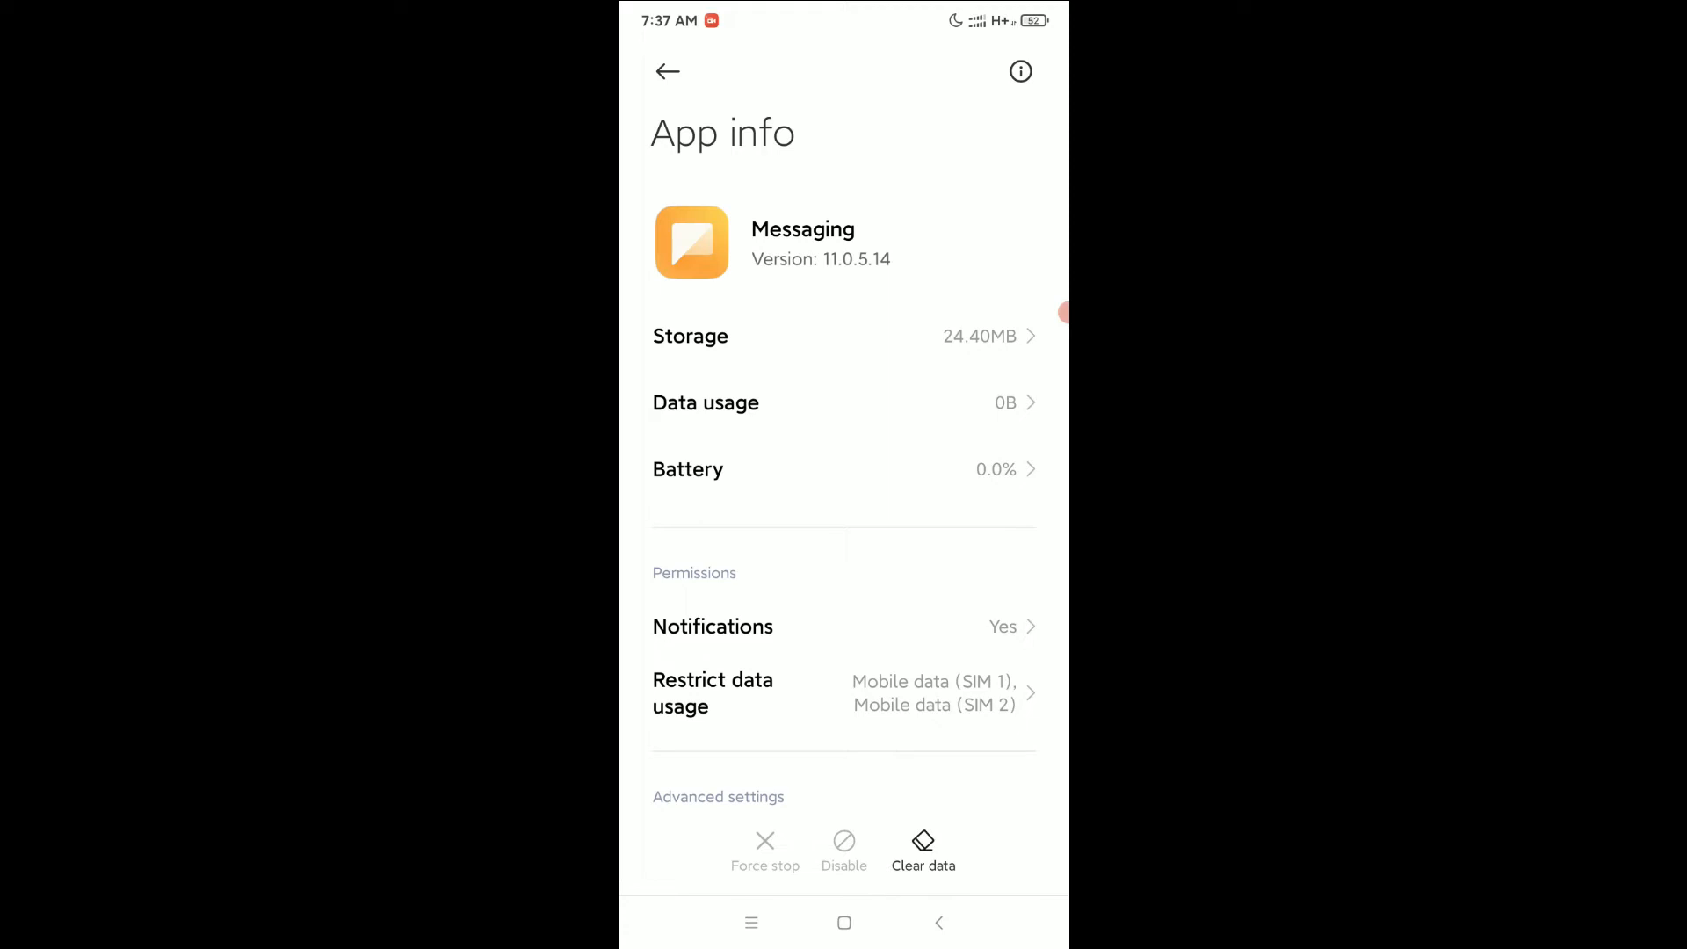
pyautogui.scroll(-3)
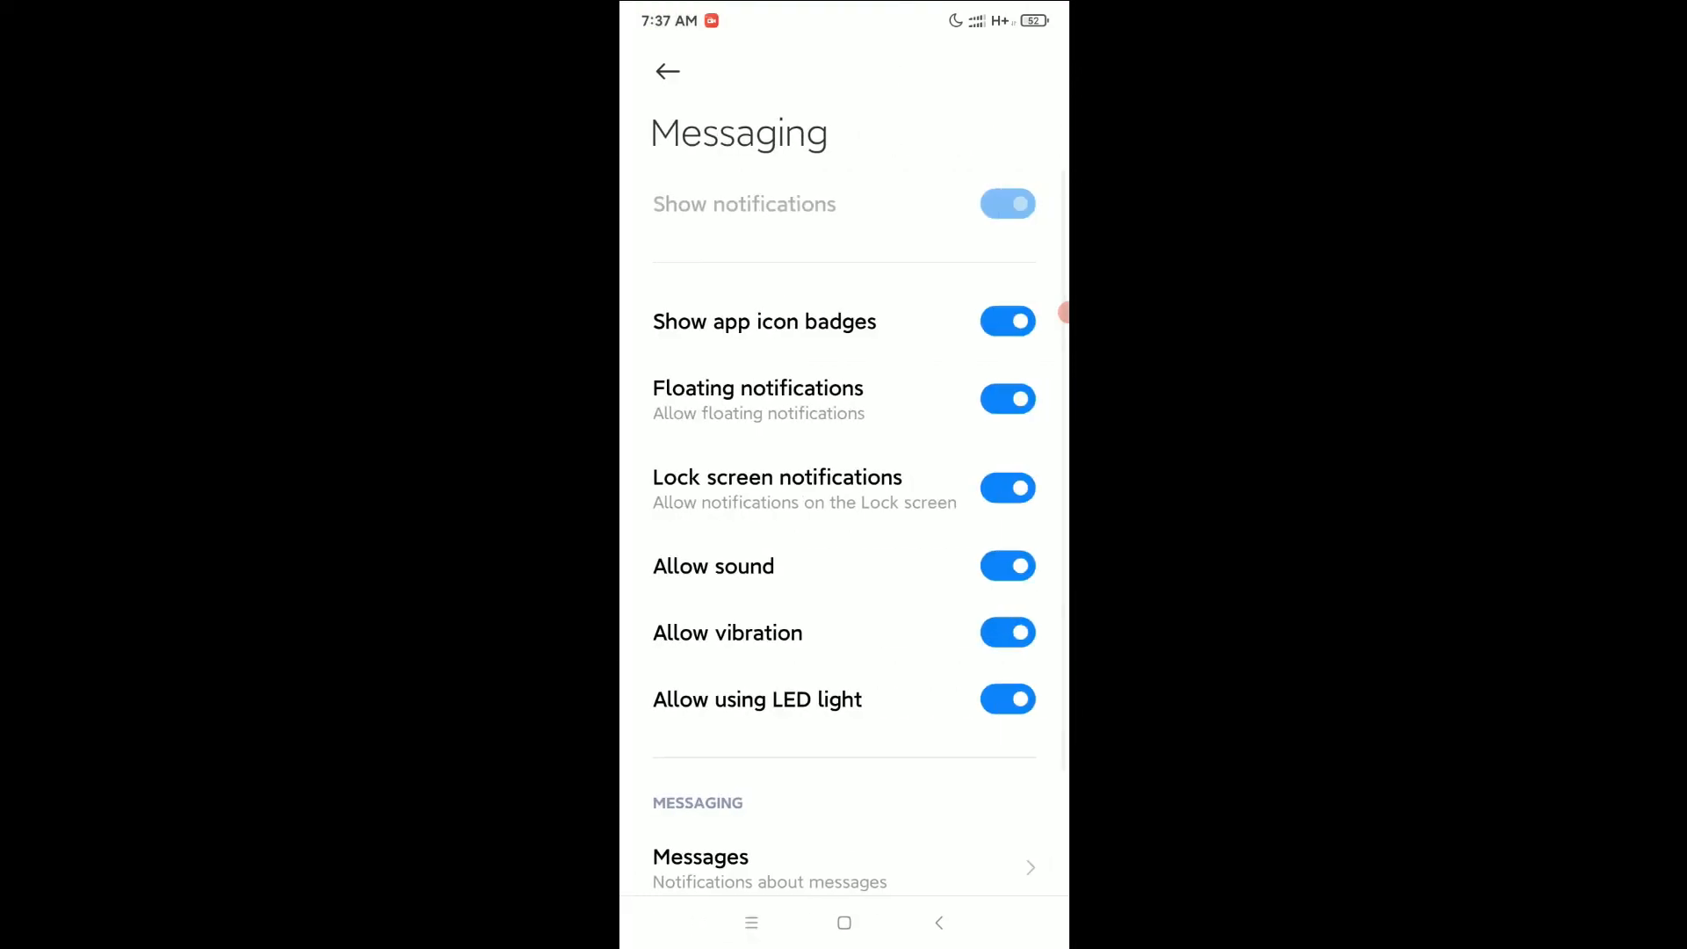
pyautogui.scroll(-3)
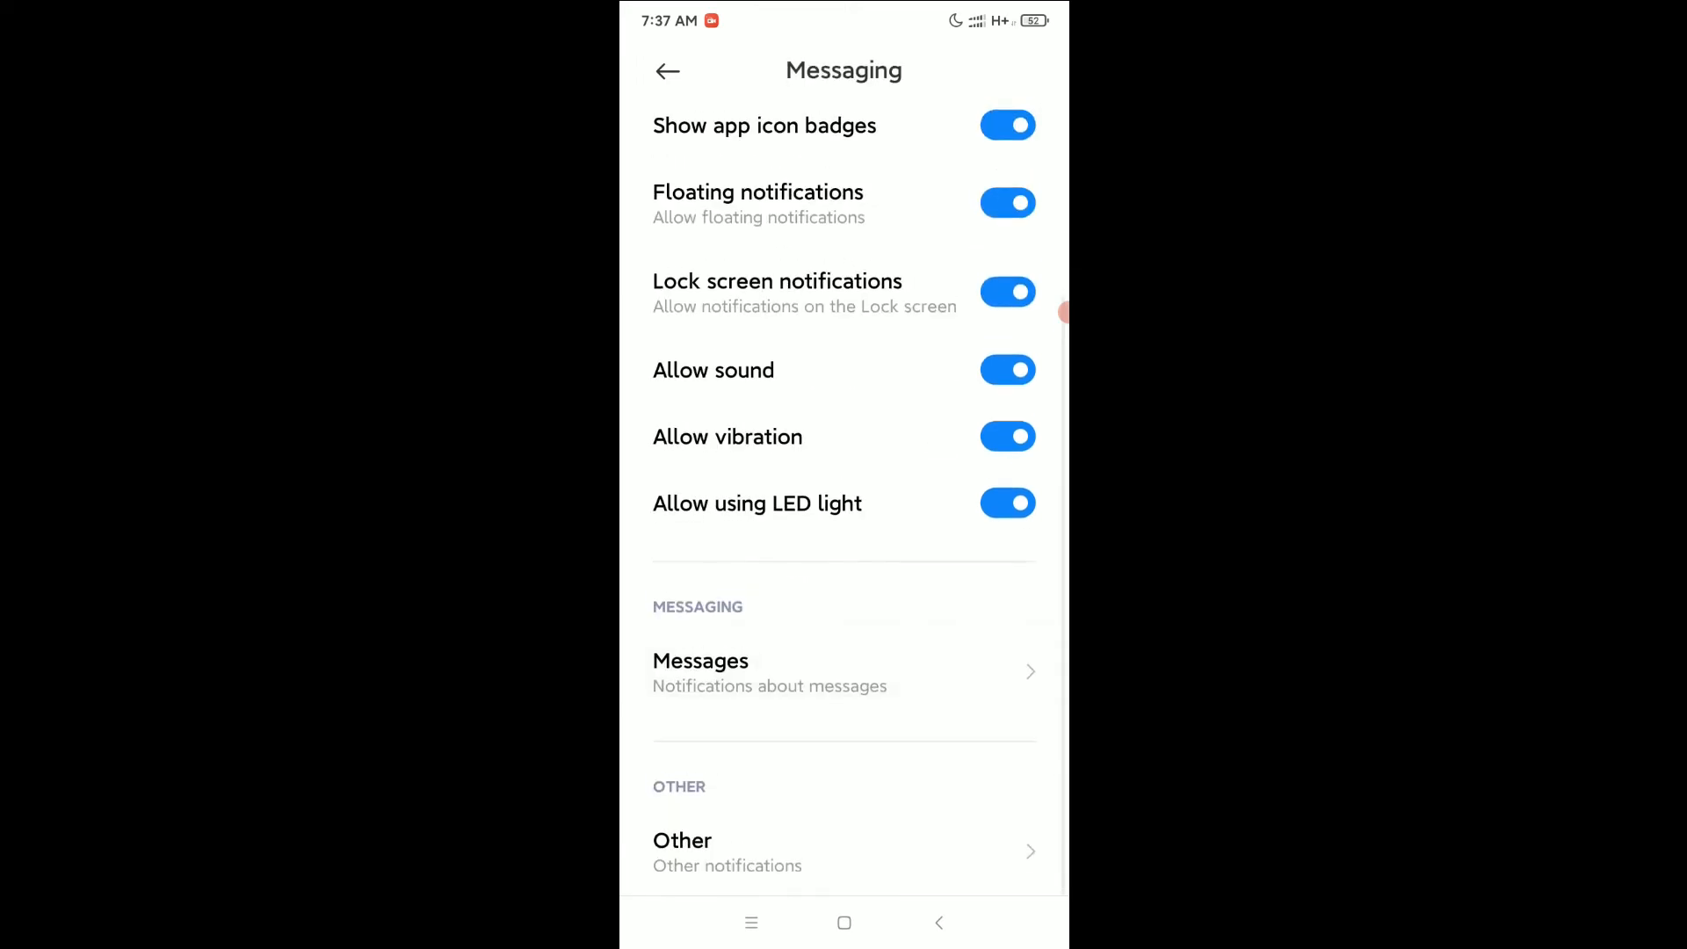
pyautogui.scroll(-3)
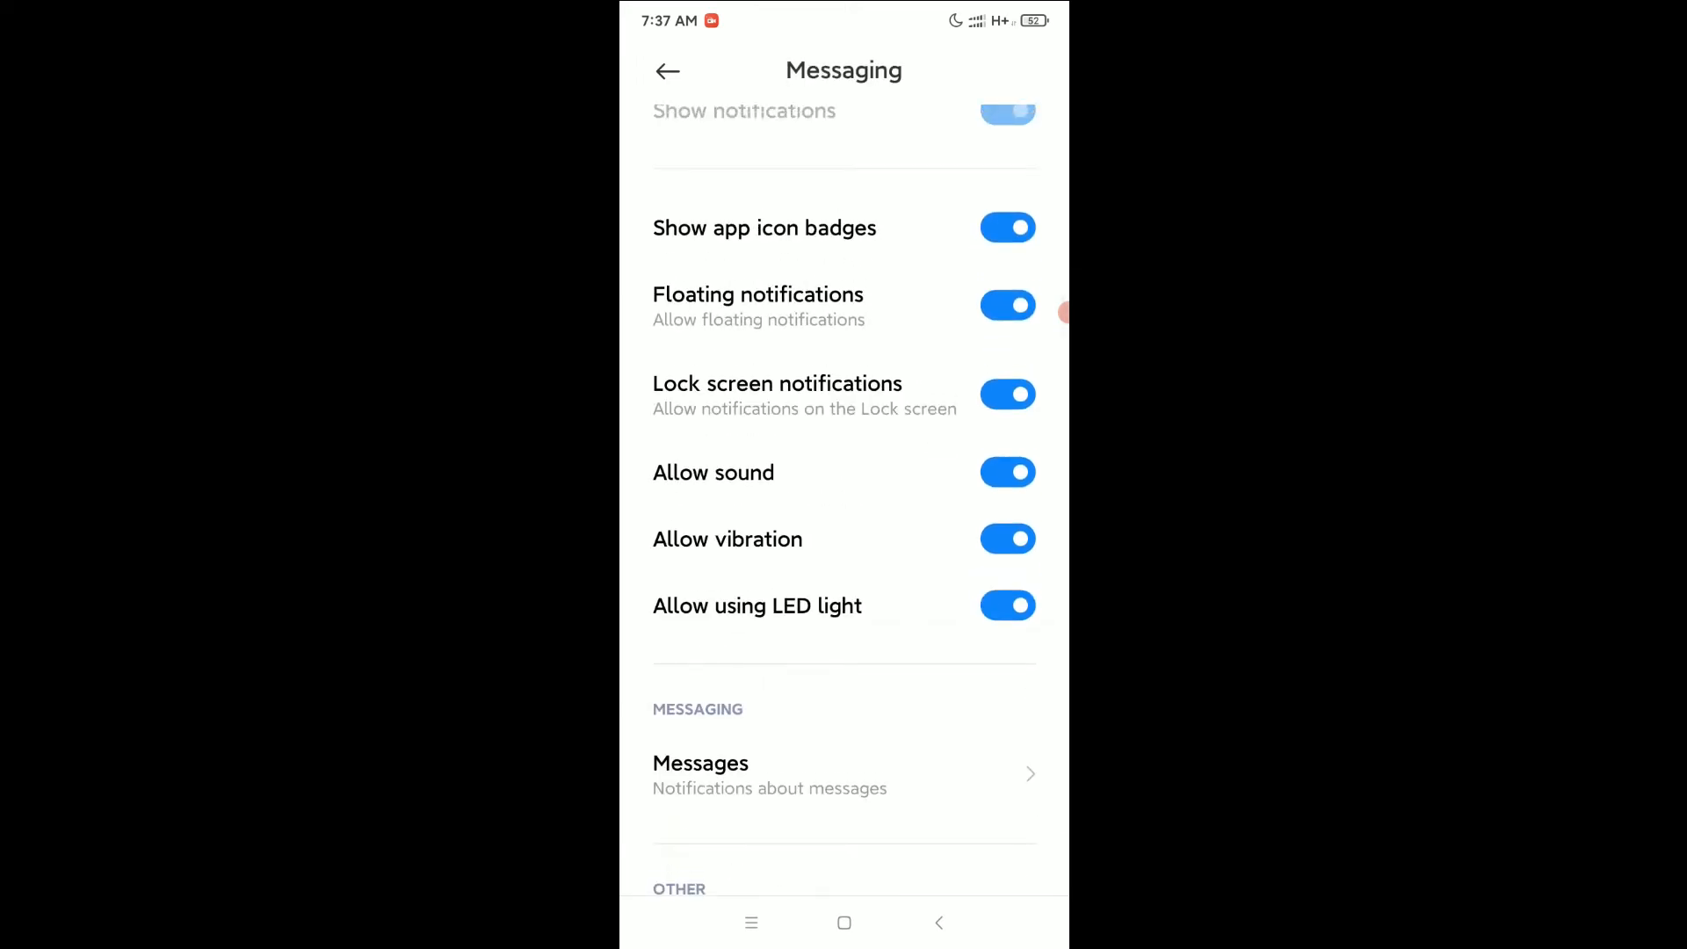
pyautogui.click(776, 774)
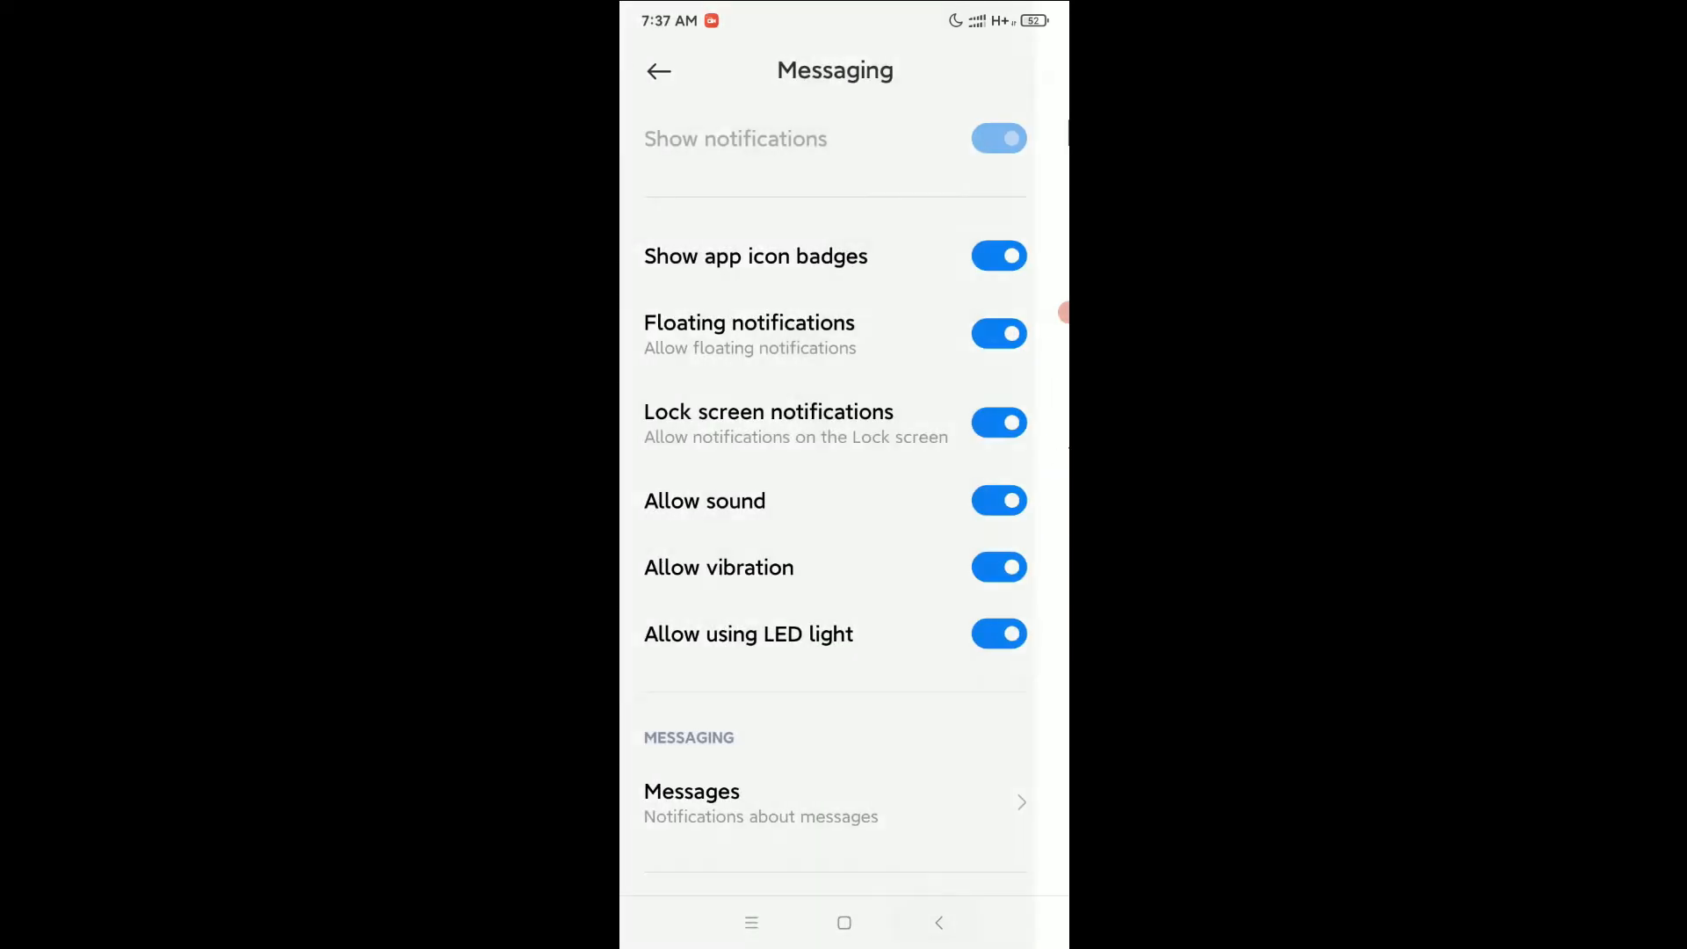
pyautogui.click(658, 70)
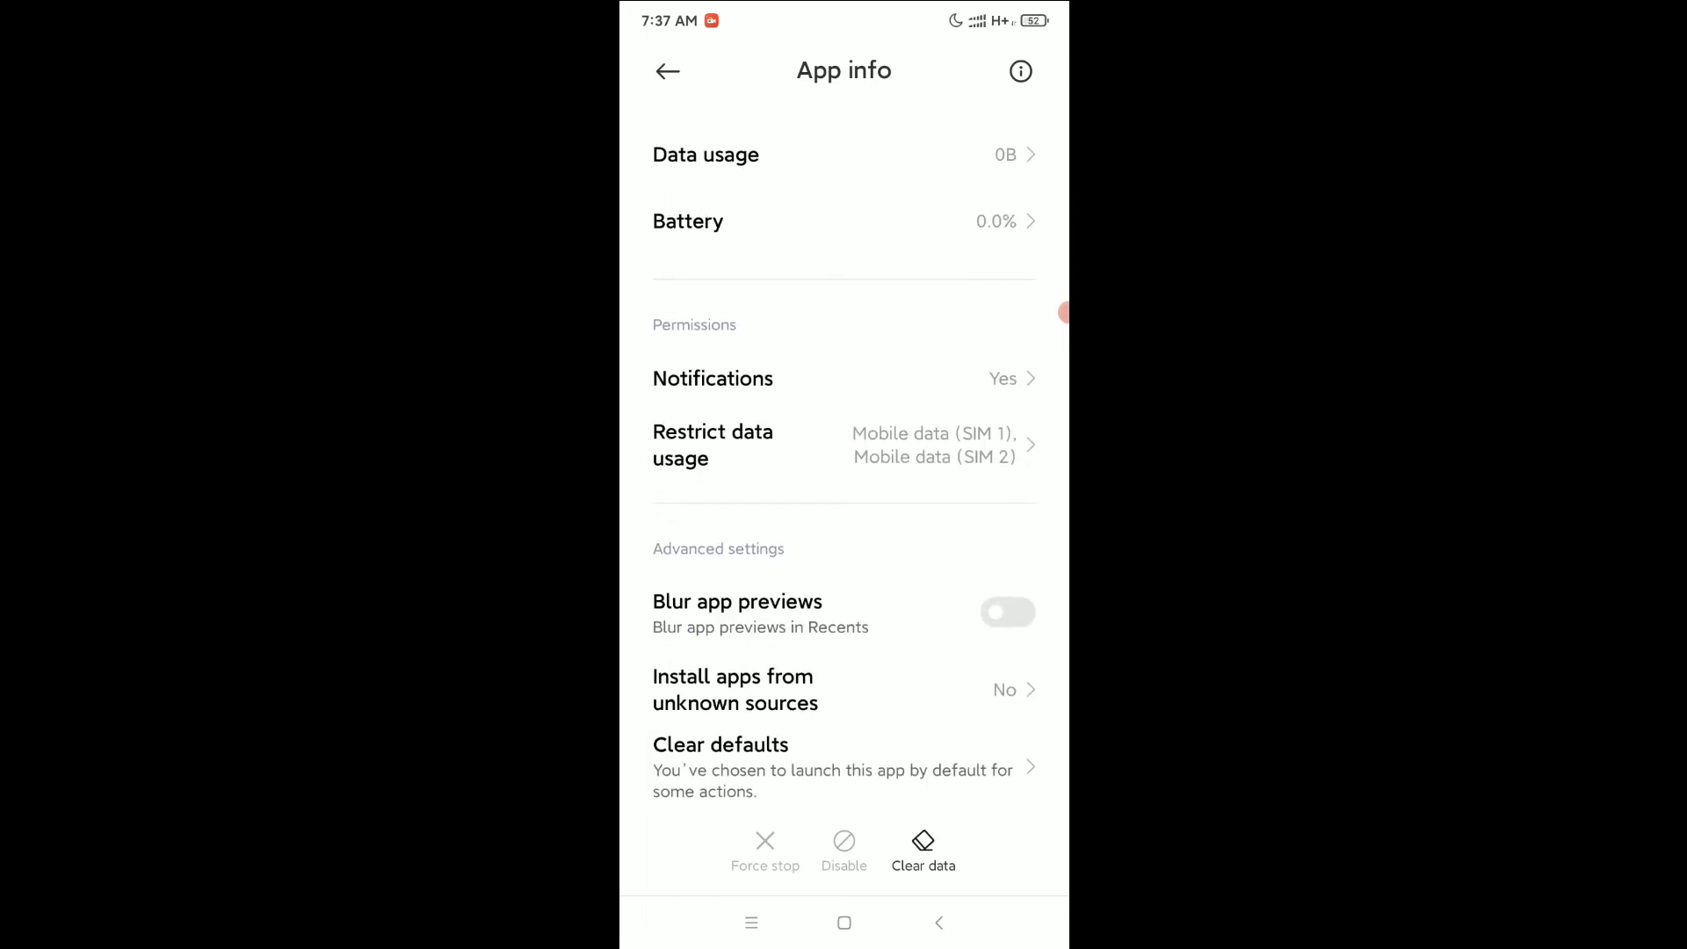
# - Choose Clear cache from the Messaging app's Clear data options
pyautogui.click(922, 850)
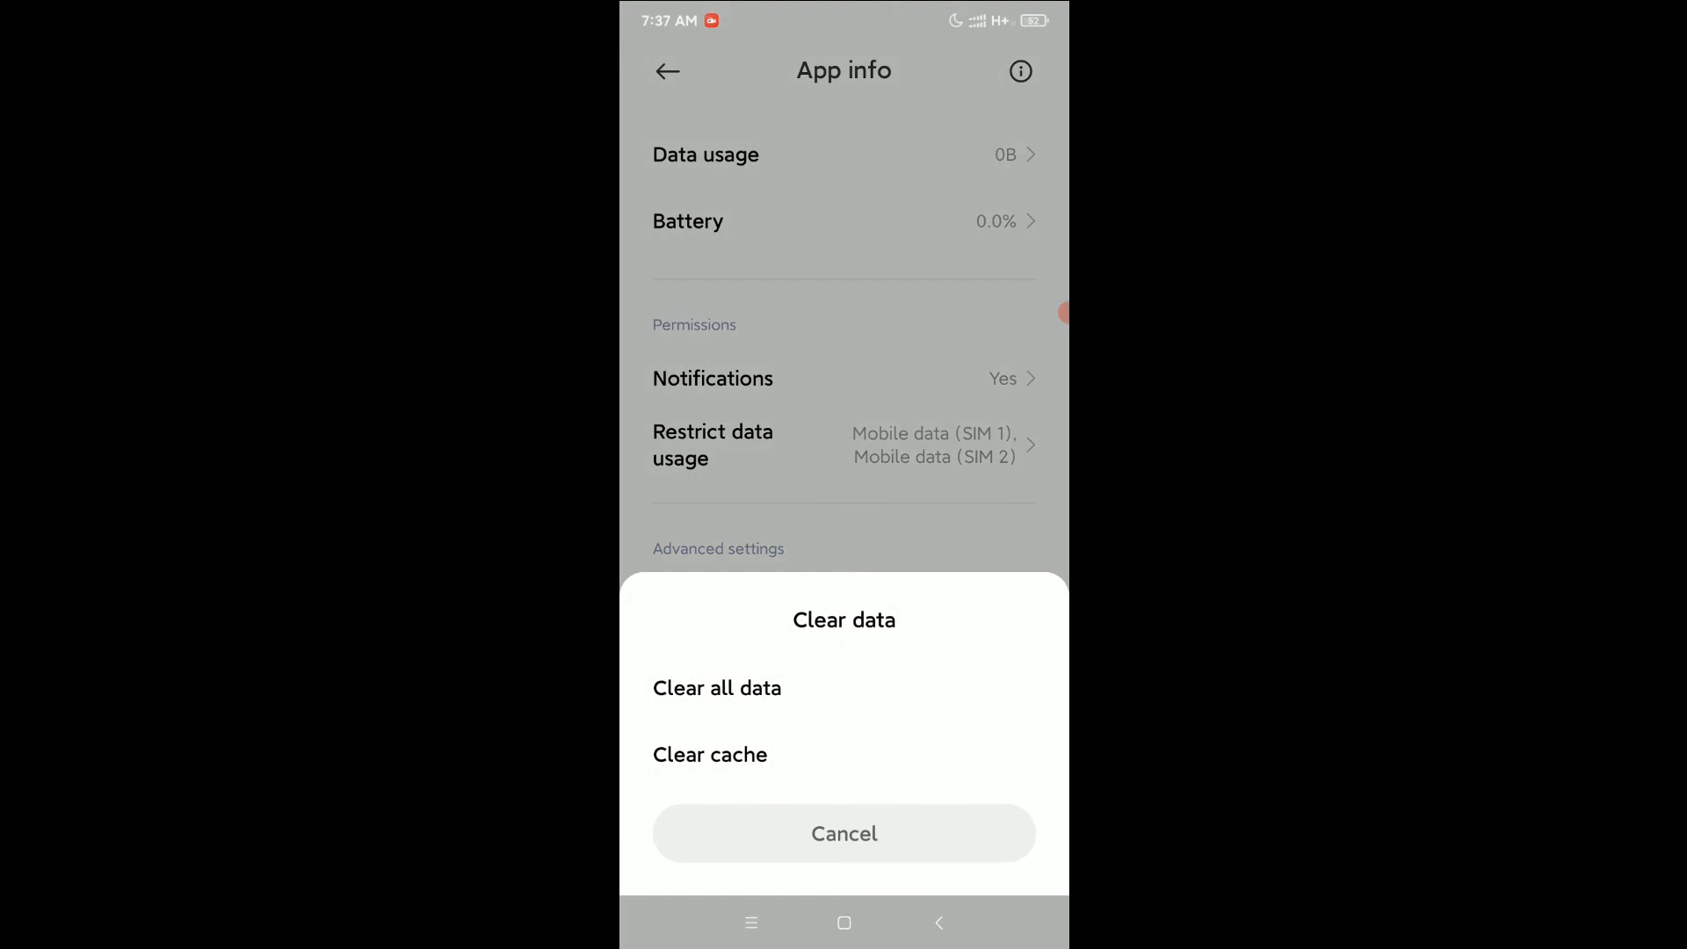
pyautogui.click(709, 754)
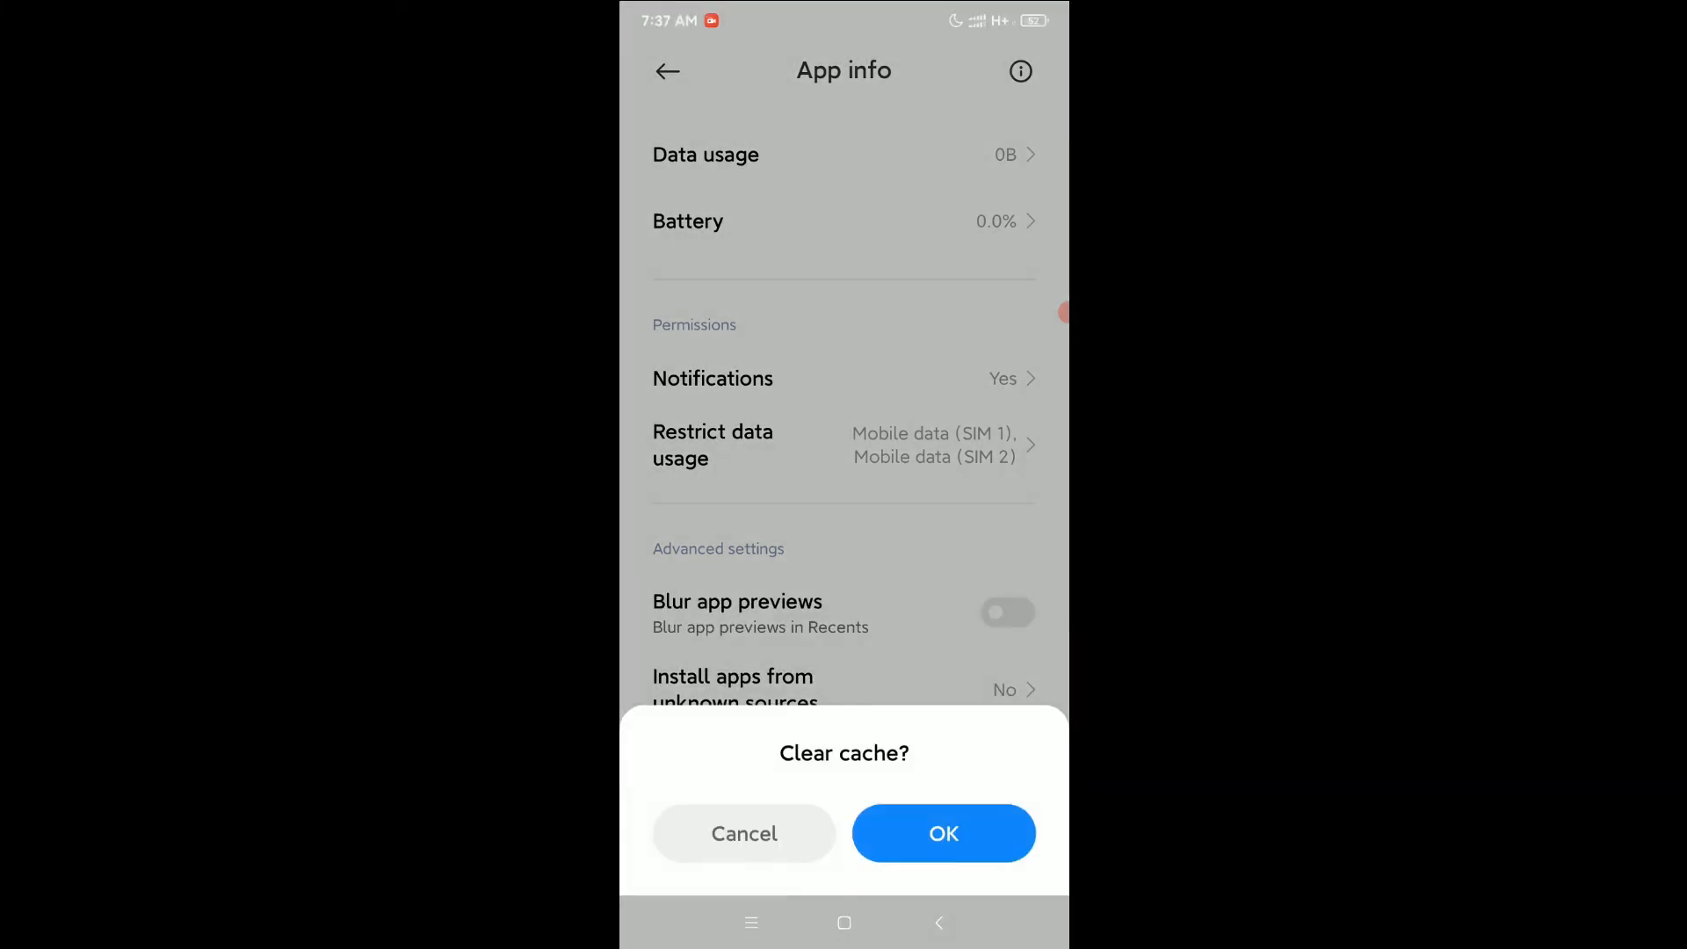